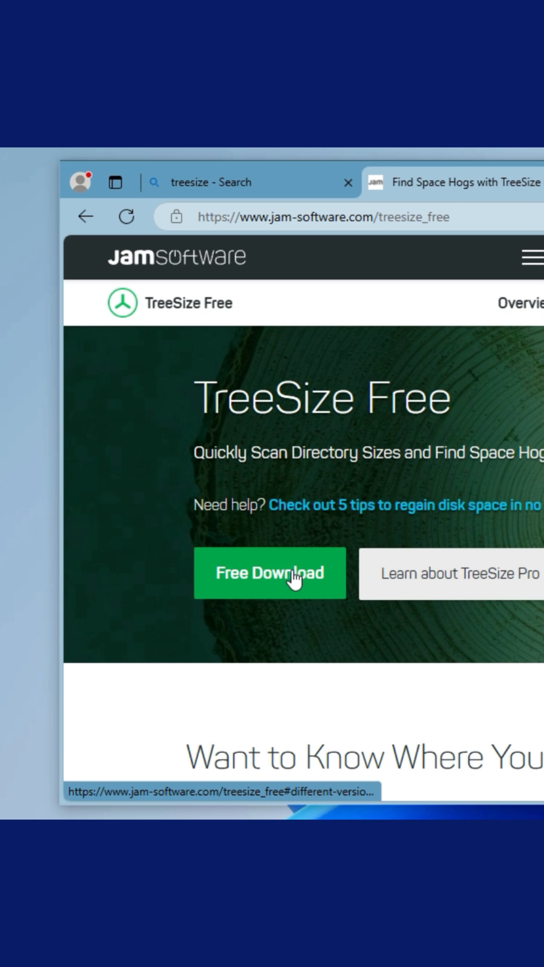
- Download TreeSizeFreeSetup.exe from the TreeSize Free page and launch the downloaded installer
click(270, 573)
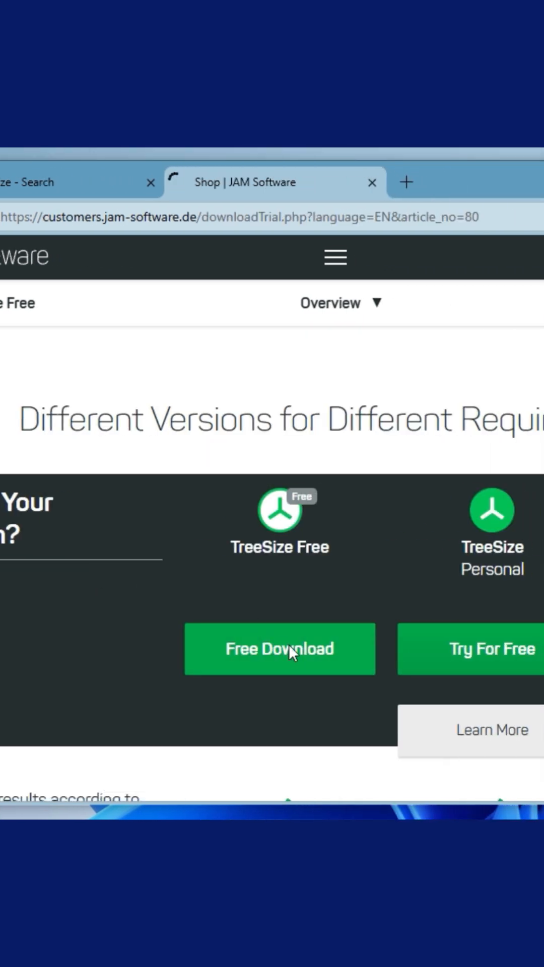
click(279, 648)
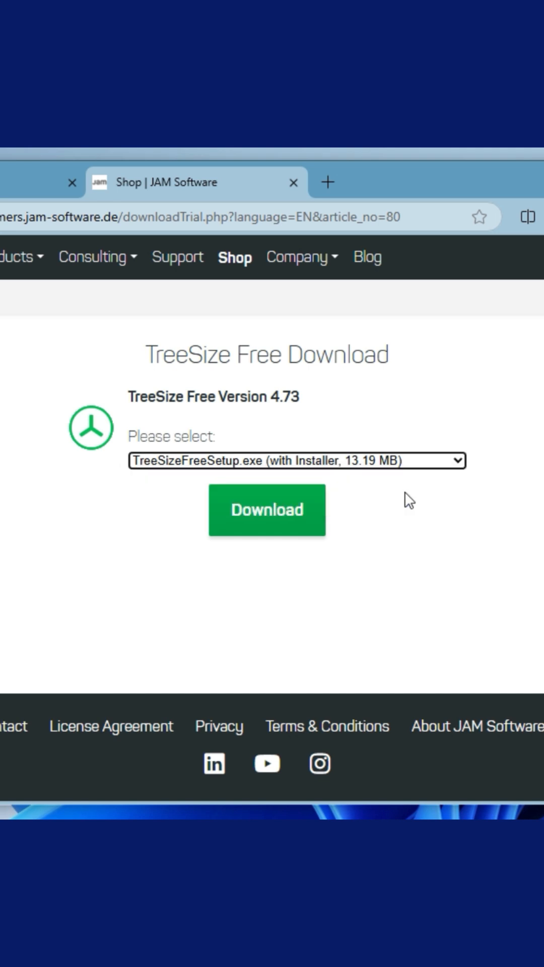
click(266, 510)
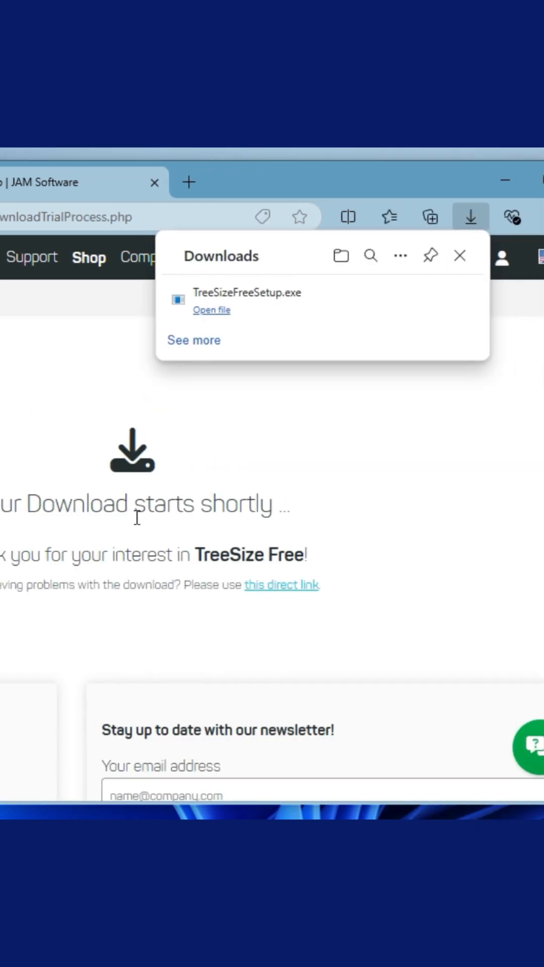
mouse_move(211, 317)
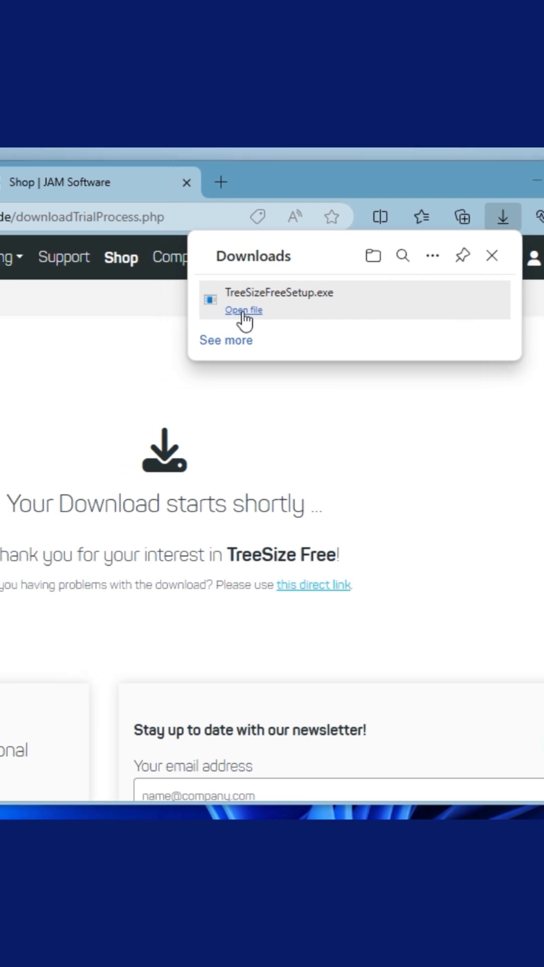
click(243, 310)
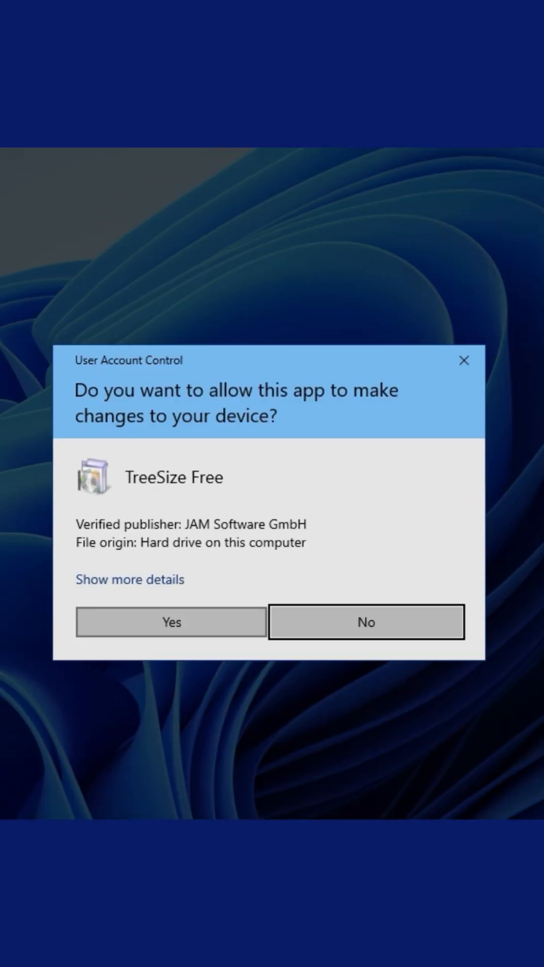
- Allow the installer, finish setup, and start scanning C:\ without admin privileges
click(171, 622)
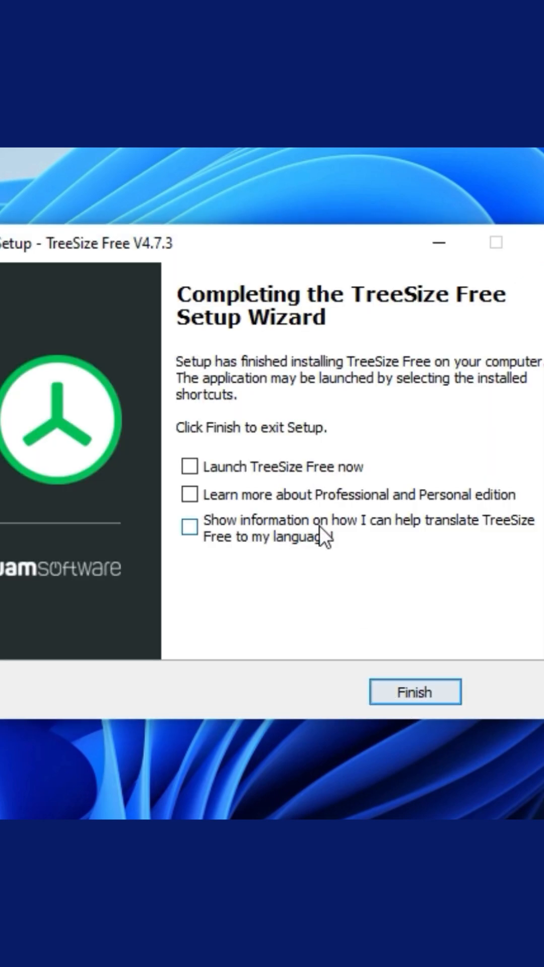
click(414, 692)
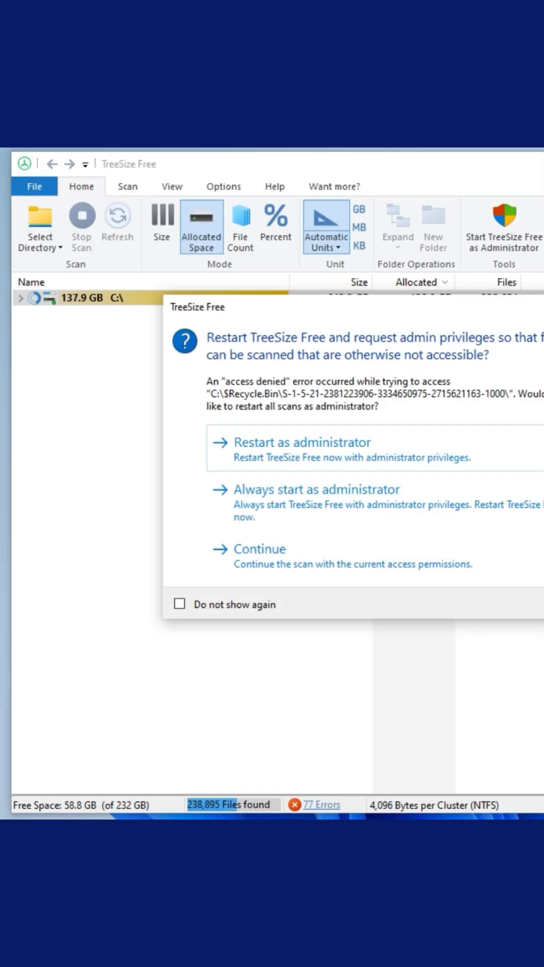
click(276, 549)
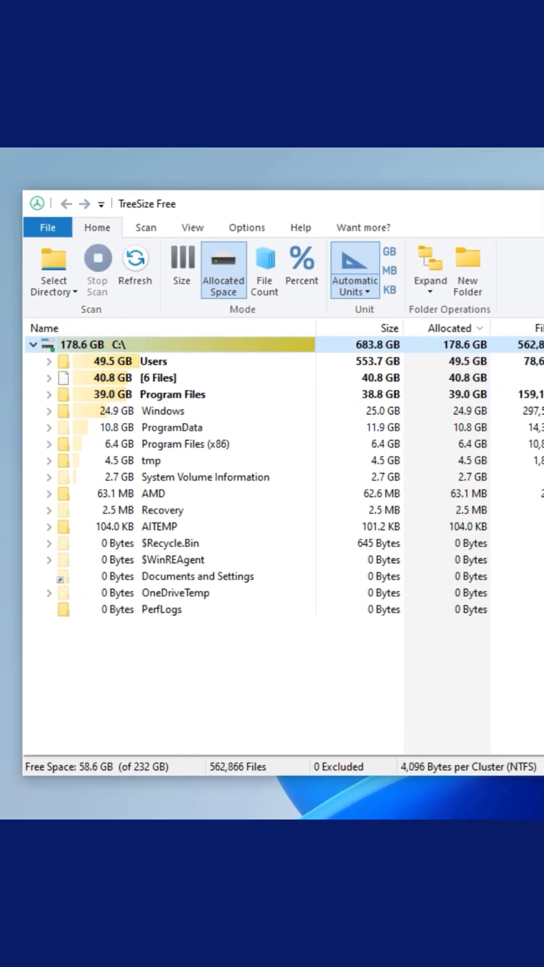
mouse_move(284, 629)
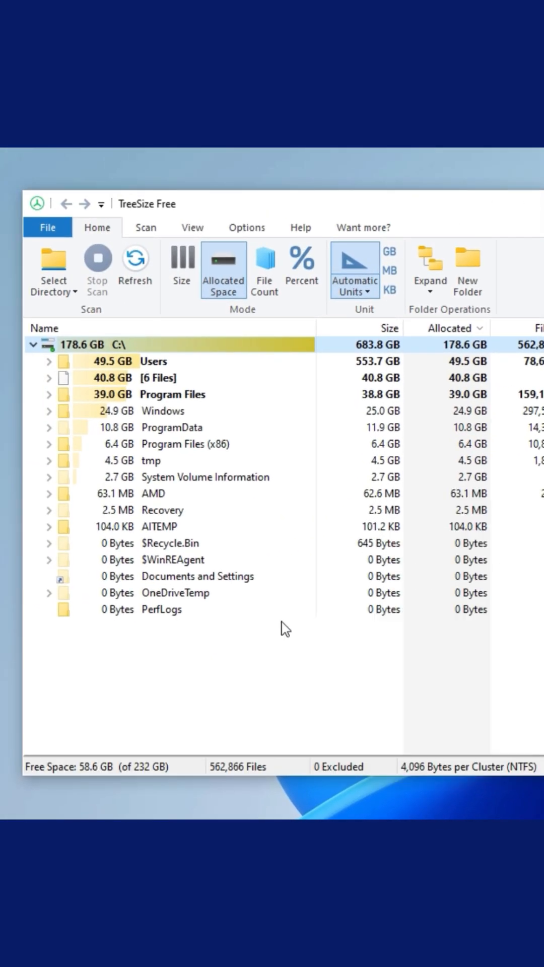
mouse_move(52, 370)
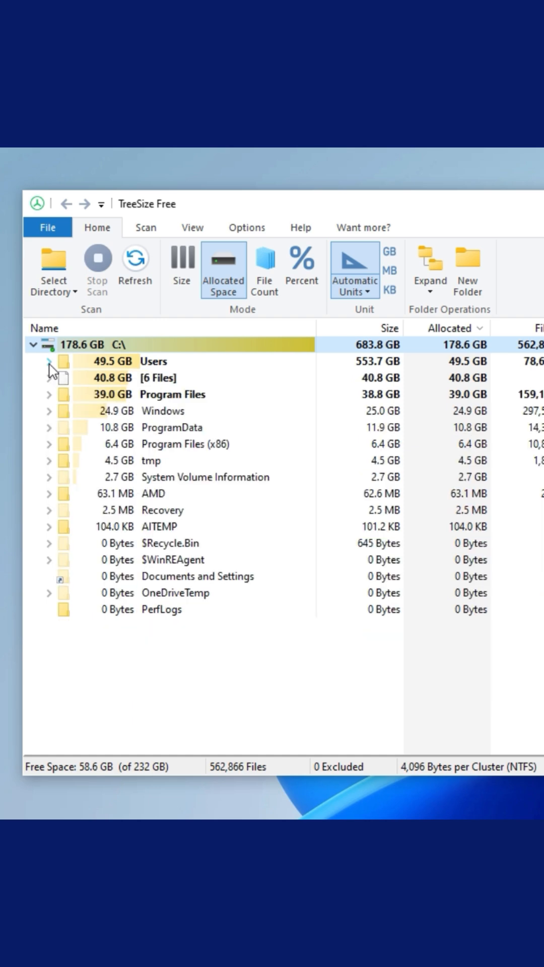
- Expand [6 Files] under C:\ revealing pagefile.sys (28 GB) and hiberfil.sys (12.8 GB)
click(49, 378)
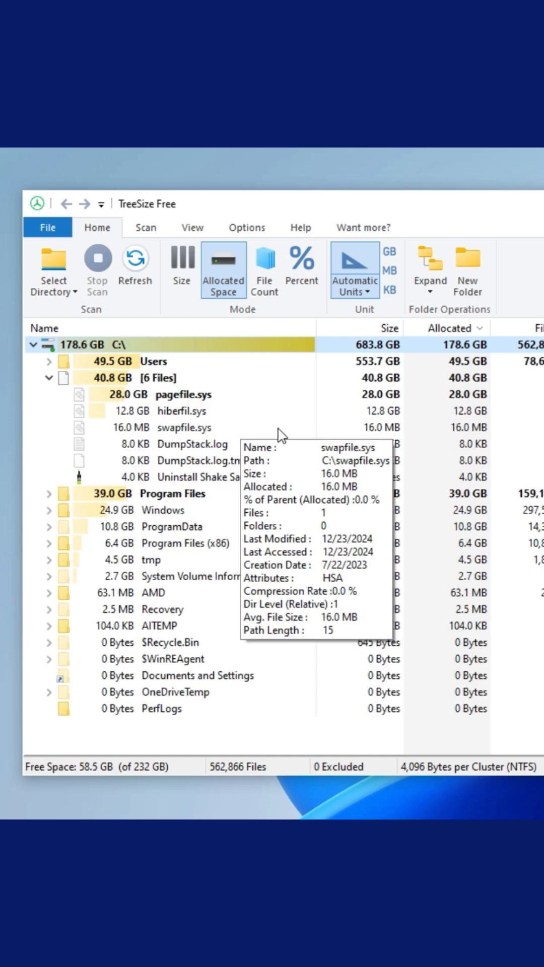
click(183, 412)
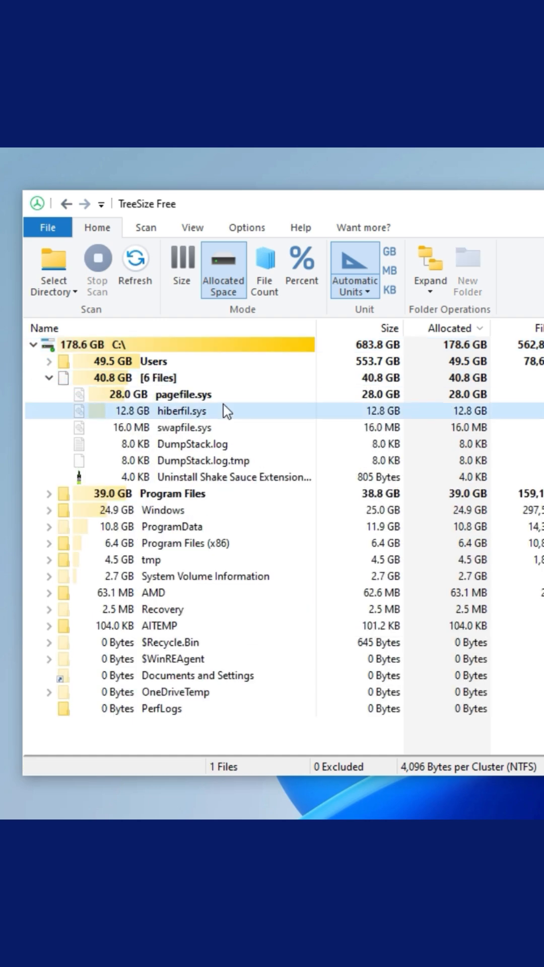
mouse_move(43, 384)
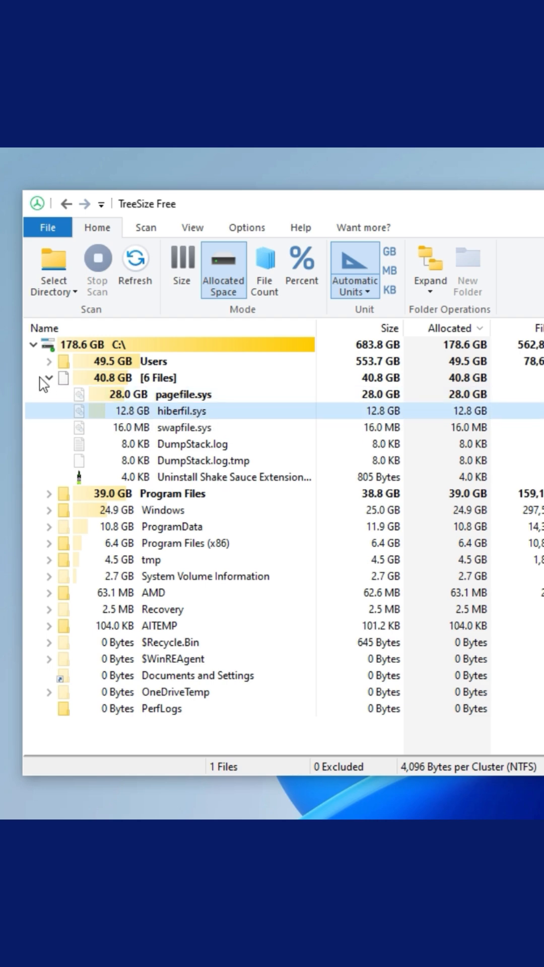